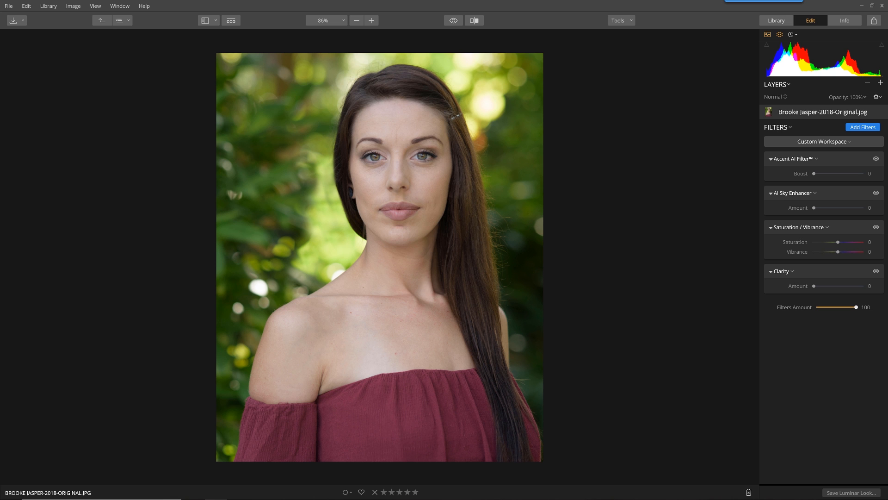
- Apply a saved Luminar Look from the Looks strip to the portrait
left_click(230, 20)
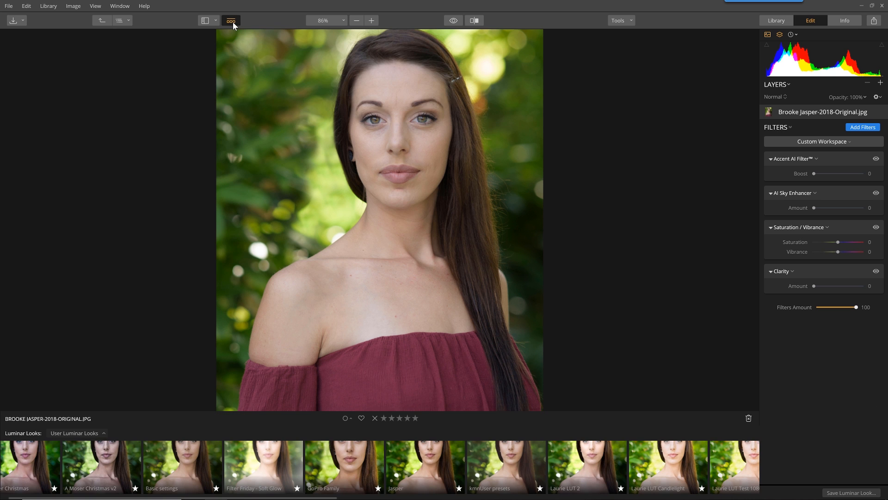
left_click(426, 466)
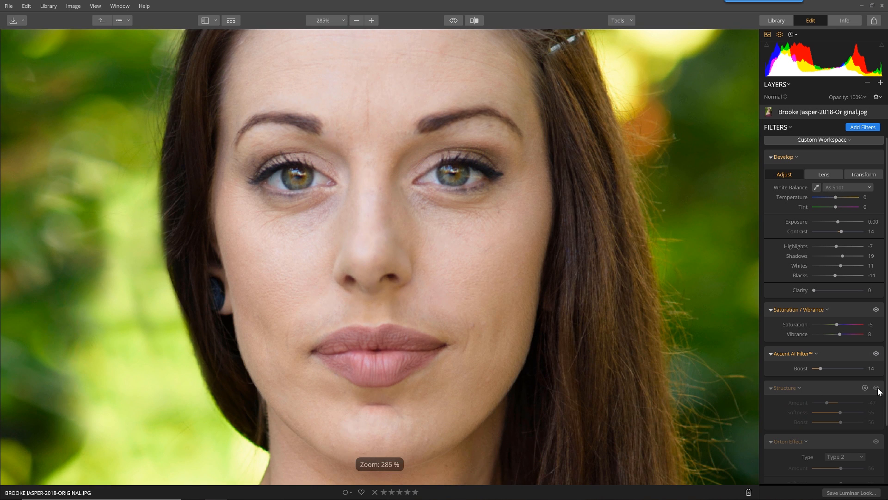
- Enable the Structure filter and settle its Amount at -44 after testing extremes
left_click(882, 388)
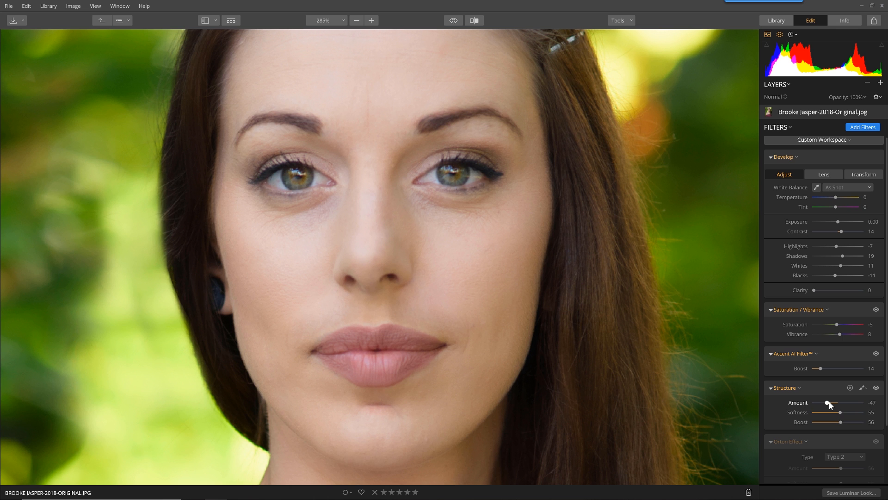
left_click_drag(827, 402, 861, 403)
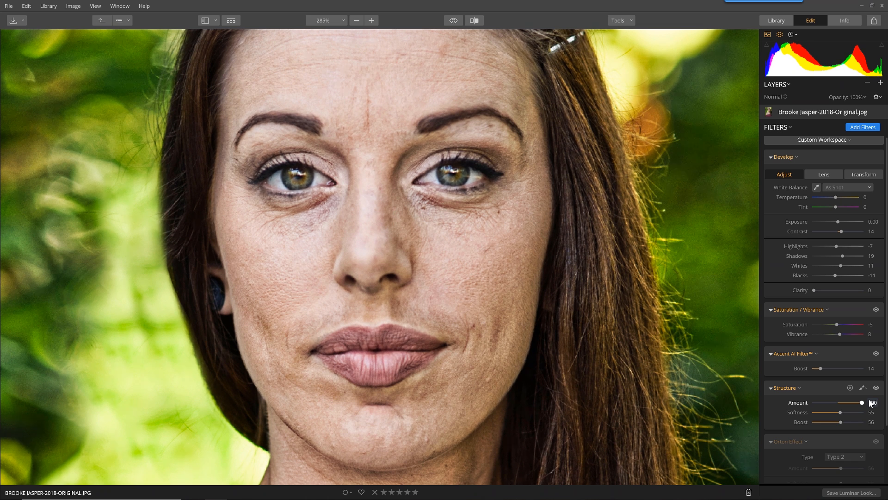
left_click_drag(861, 402, 827, 402)
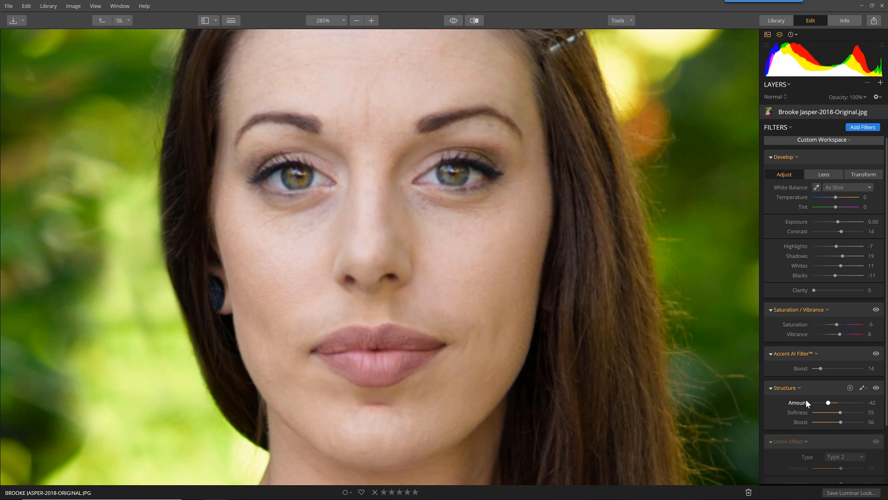
left_click_drag(828, 402, 814, 402)
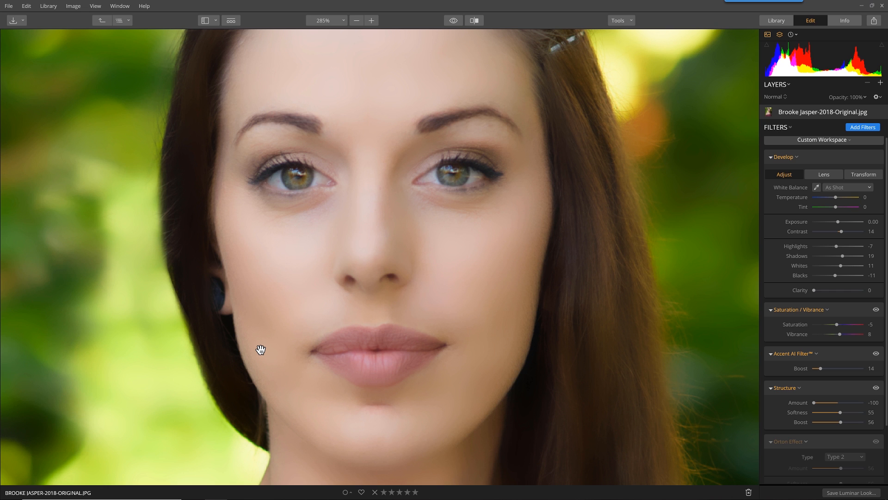
mouse_move(358, 371)
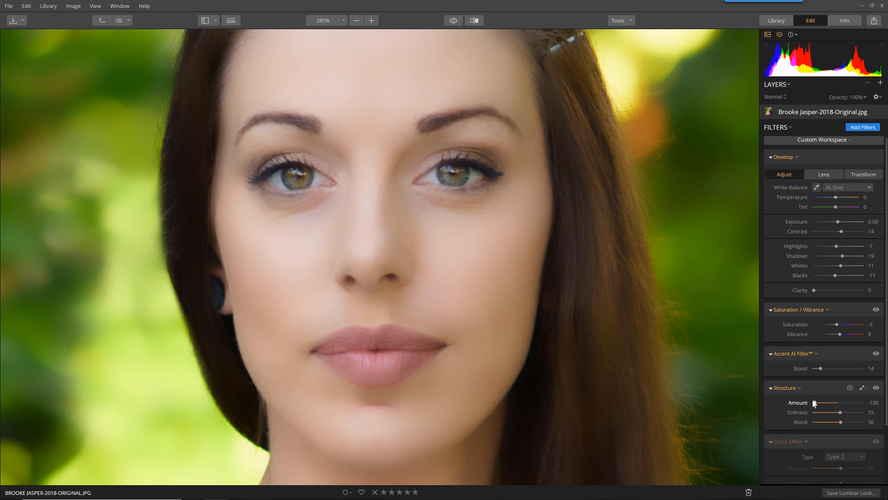
left_click_drag(808, 402, 826, 402)
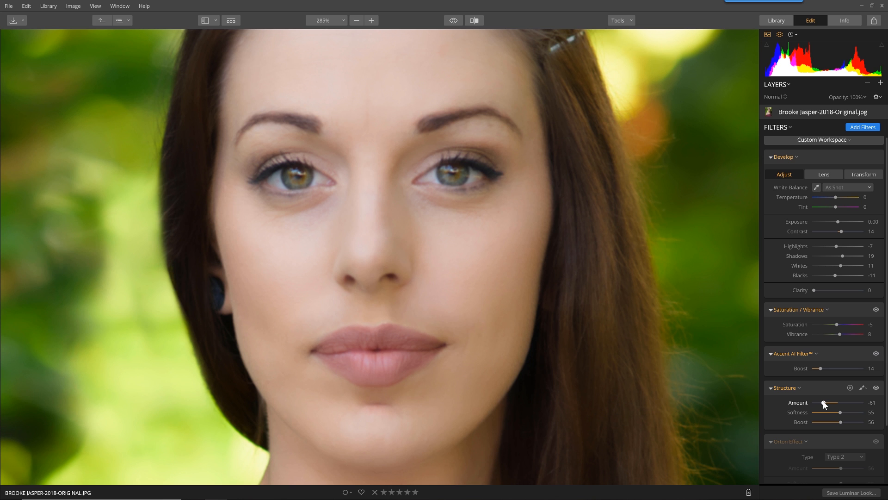
left_click_drag(824, 402, 832, 402)
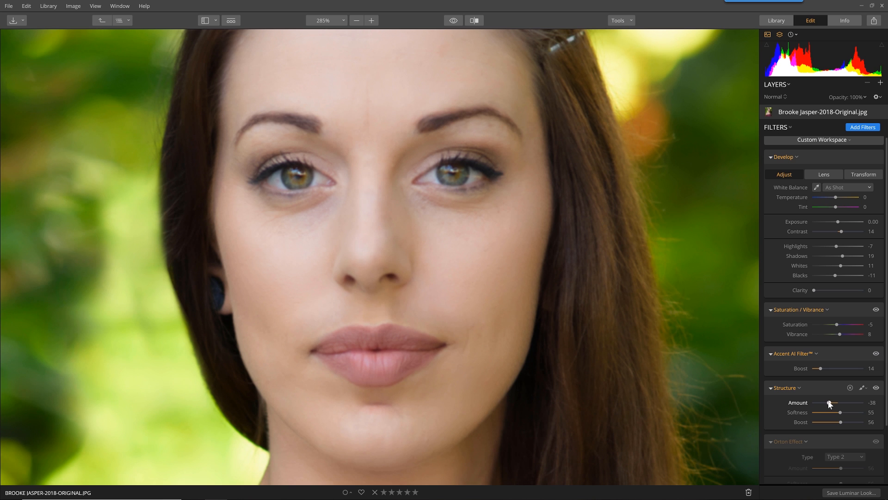
left_click_drag(832, 402, 827, 402)
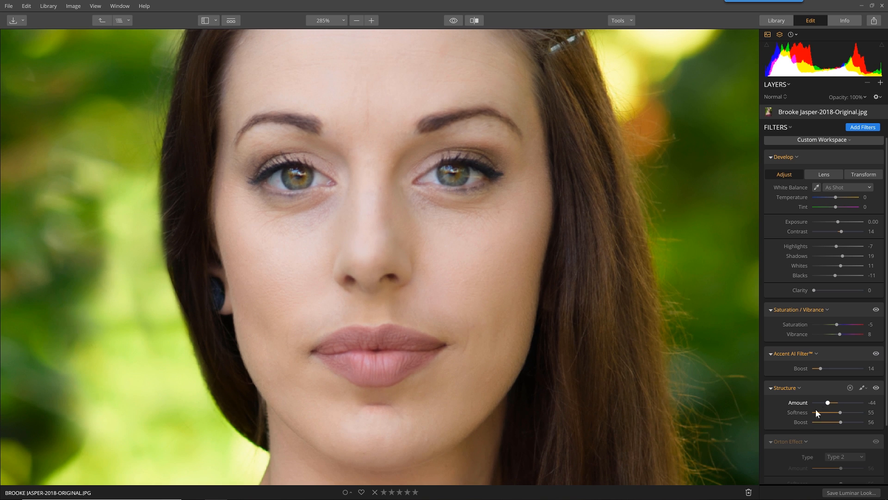
- Set Structure Softness to 57 and Boost to 65
left_click_drag(841, 411, 851, 411)
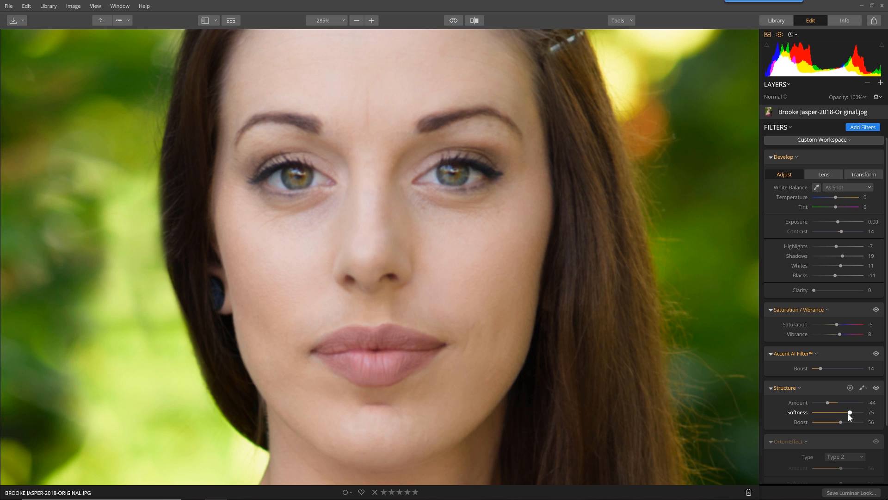
left_click_drag(851, 413, 841, 412)
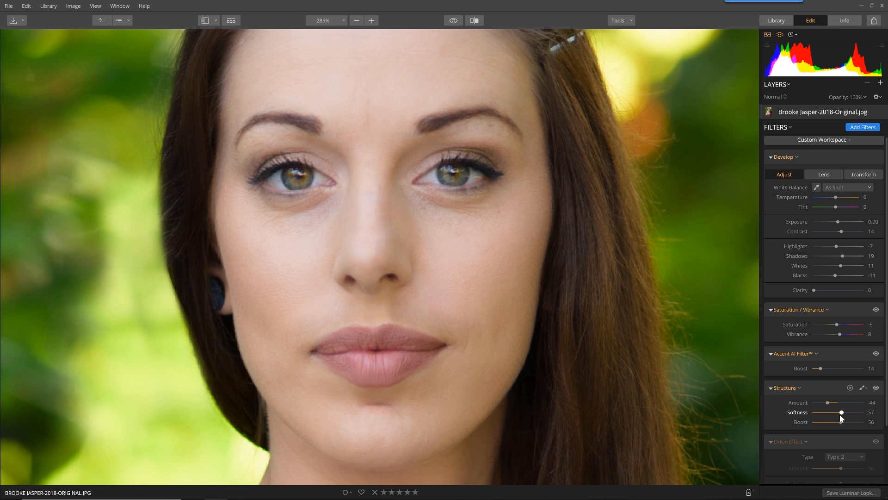
left_click_drag(838, 422, 846, 422)
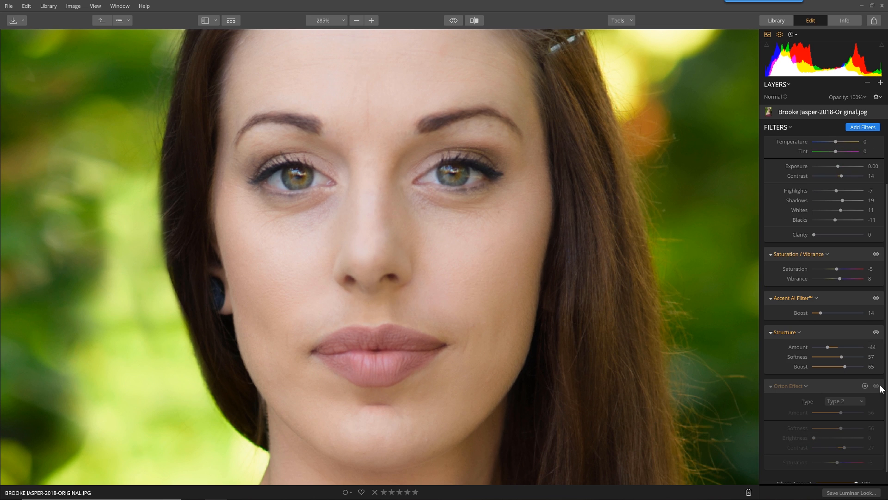
- Enable the Orton Effect glow, toggling it off and on to compare, and keep it on
left_click(879, 386)
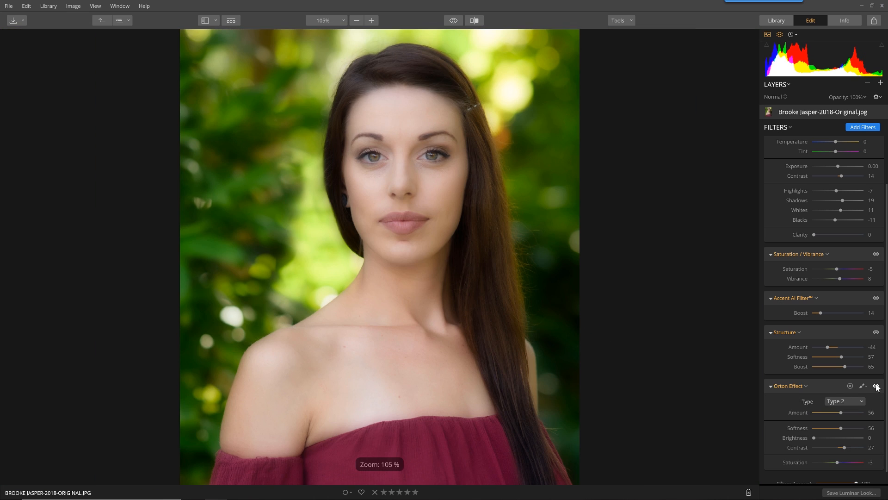
left_click(876, 386)
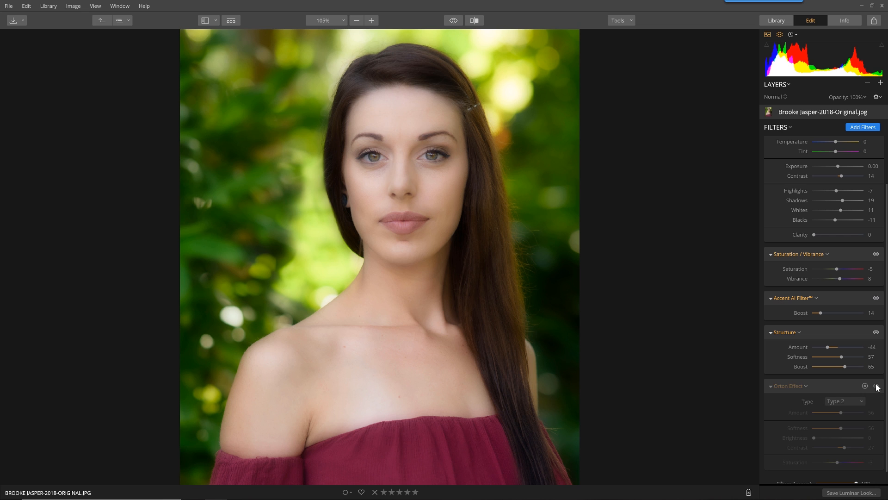
left_click(876, 385)
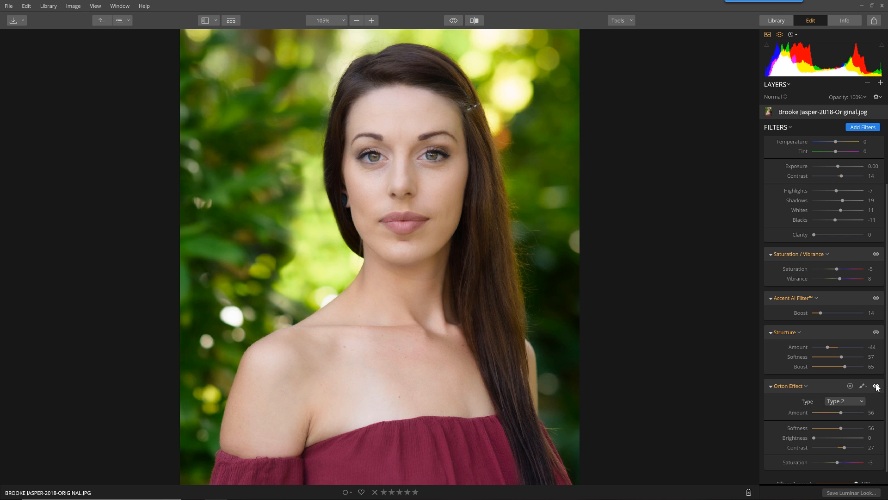
left_click(875, 386)
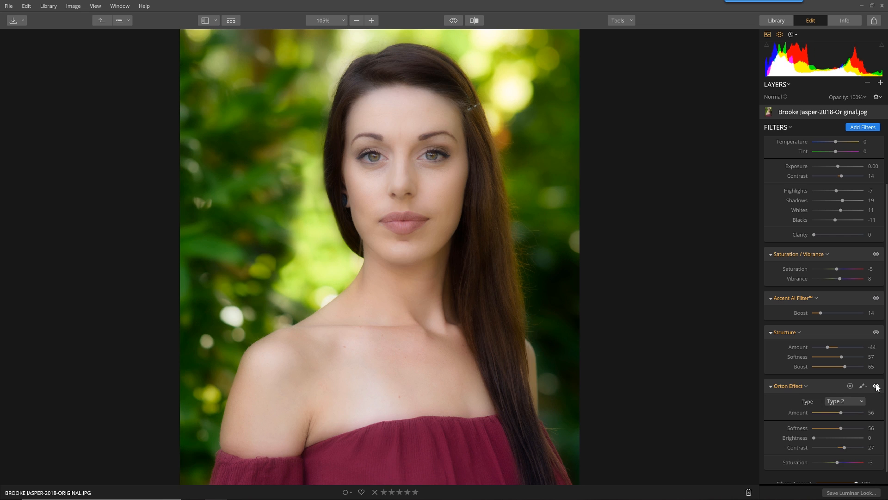
left_click(862, 126)
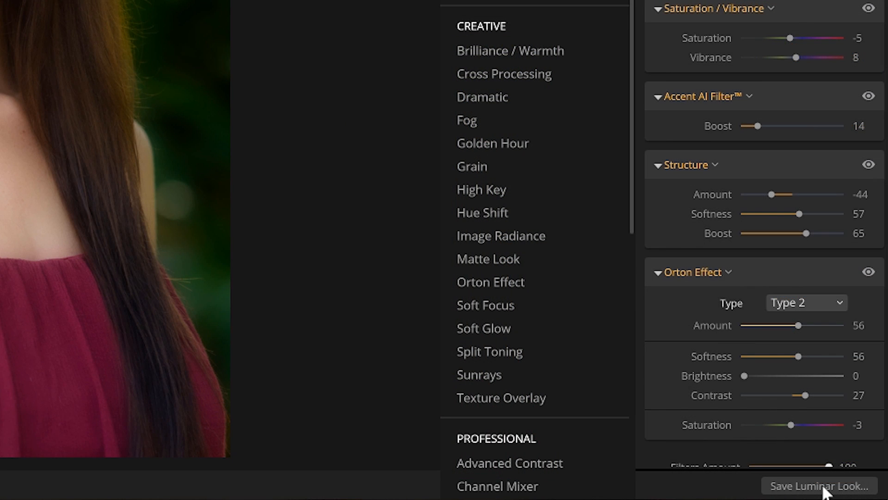
- Save the current settings as a new custom Luminar Look and close the Looks strip
left_click(819, 485)
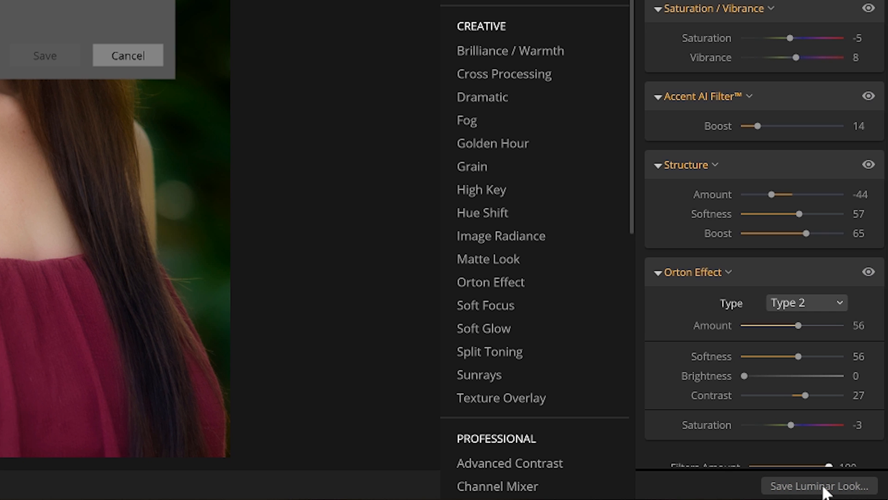
mouse_move(519, 262)
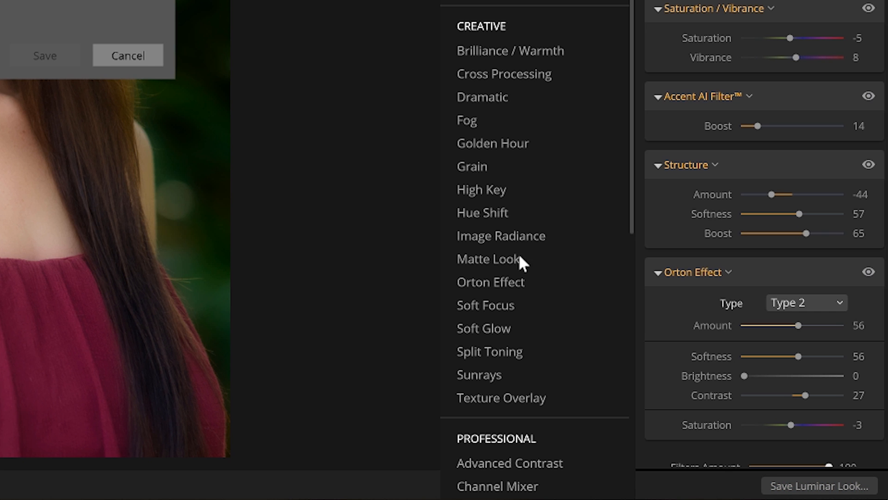
left_click(819, 486)
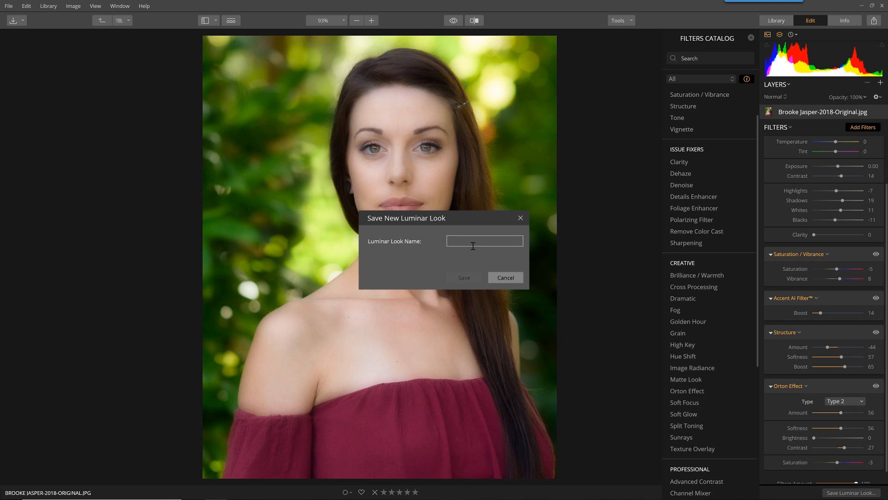
left_click(505, 277)
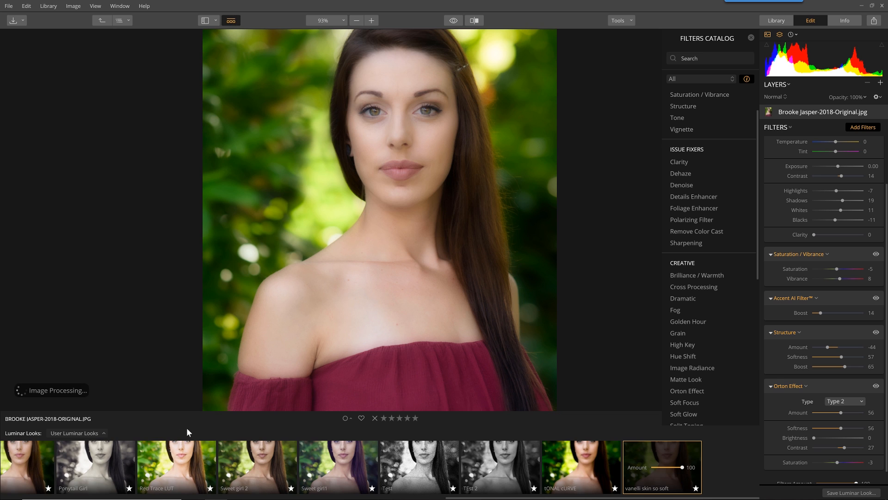
left_click(75, 433)
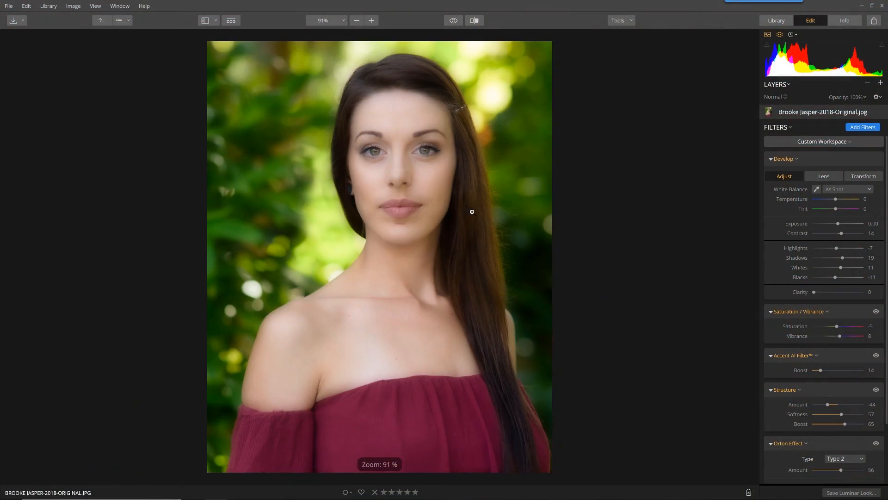
- Switch to the Erase tool and erase the crease below the lower lip
left_click(617, 20)
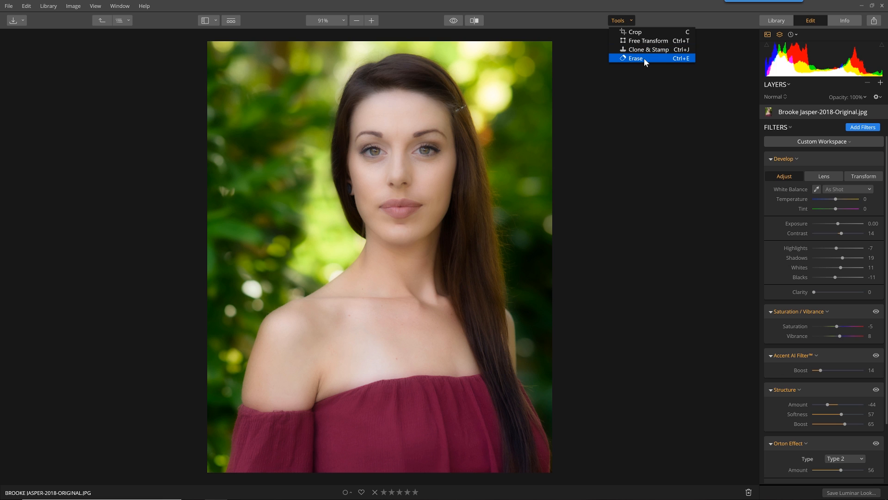
left_click(636, 57)
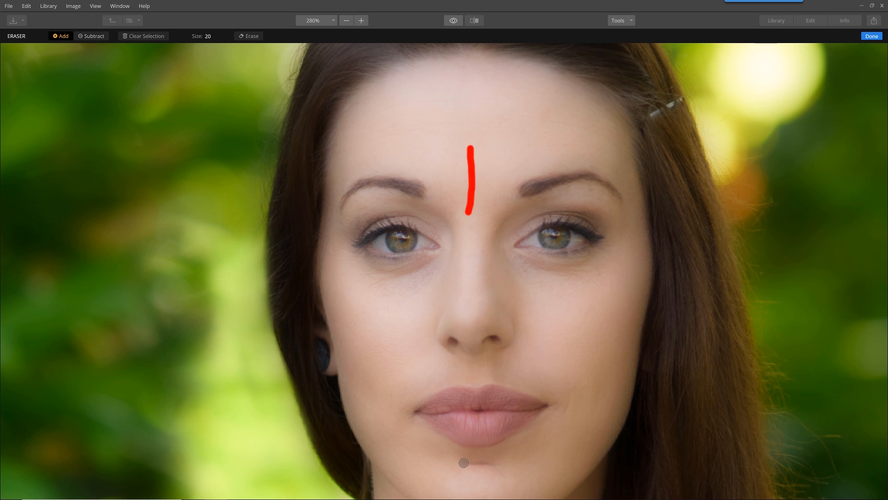
left_click_drag(463, 463, 498, 462)
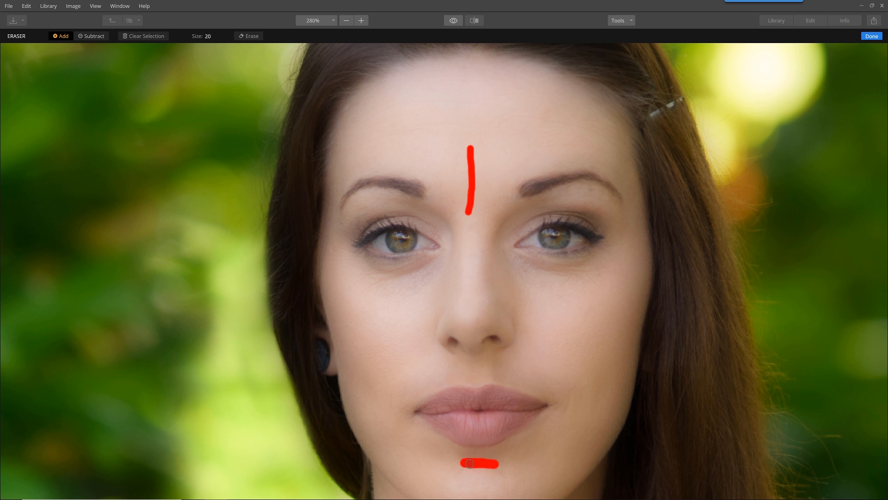
left_click(249, 36)
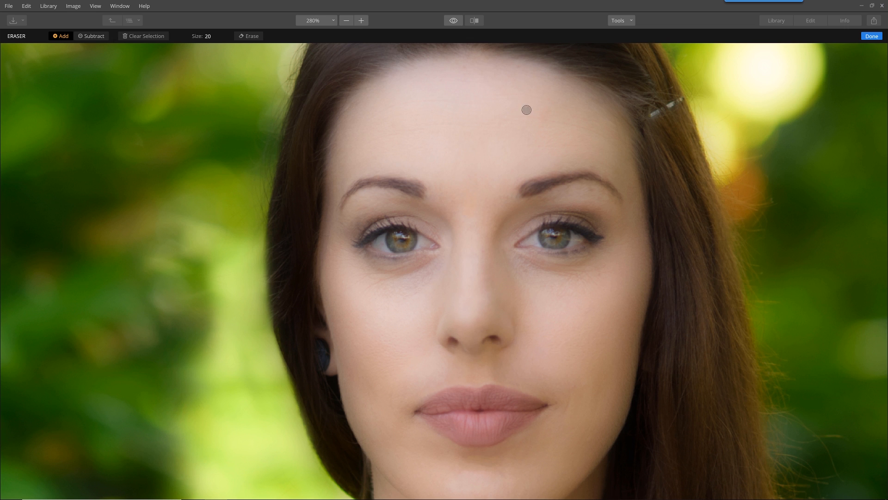
mouse_move(481, 462)
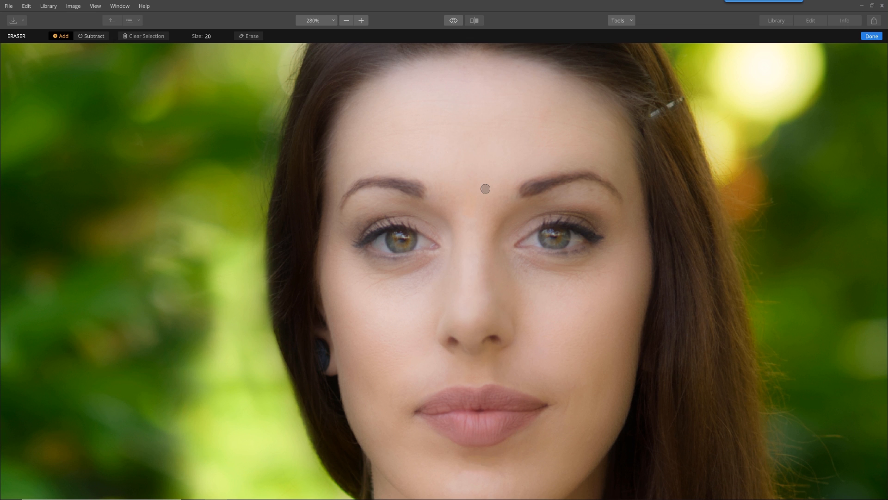
mouse_move(381, 293)
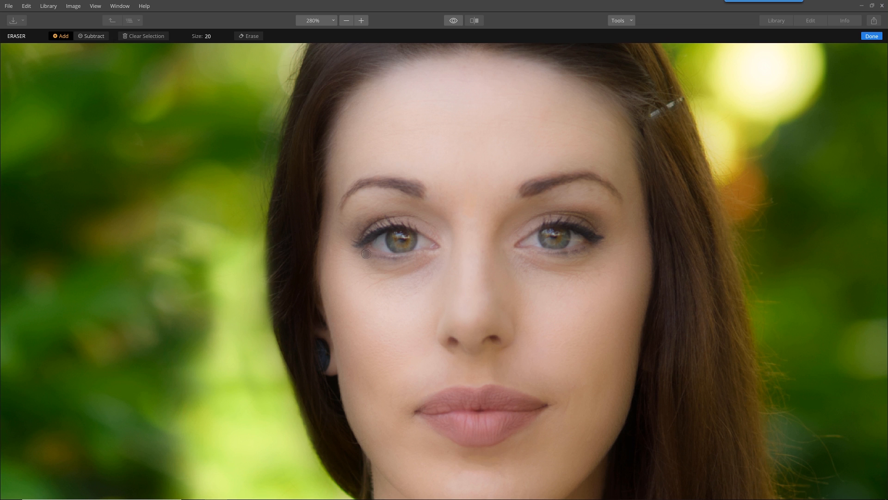
mouse_move(351, 286)
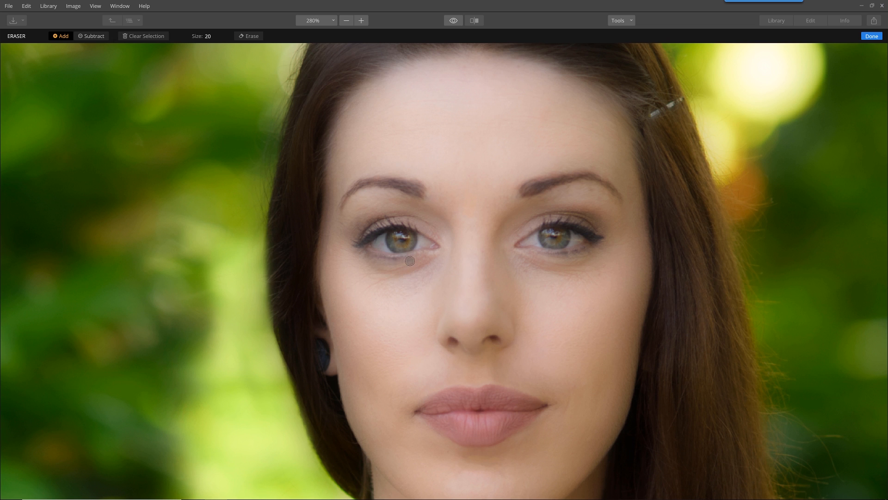
mouse_move(387, 312)
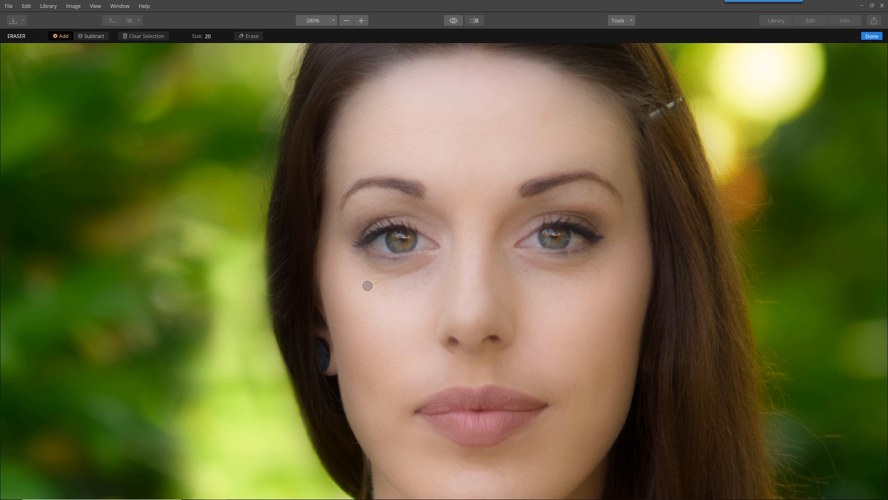
- Erase the creases under both eyes and confirm, leaving an erased image layer
left_click_drag(342, 279, 427, 267)
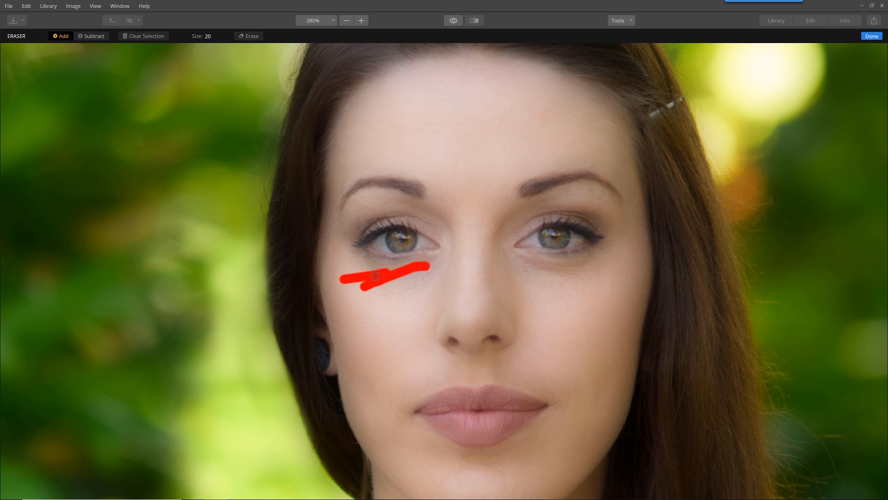
left_click_drag(521, 261, 602, 267)
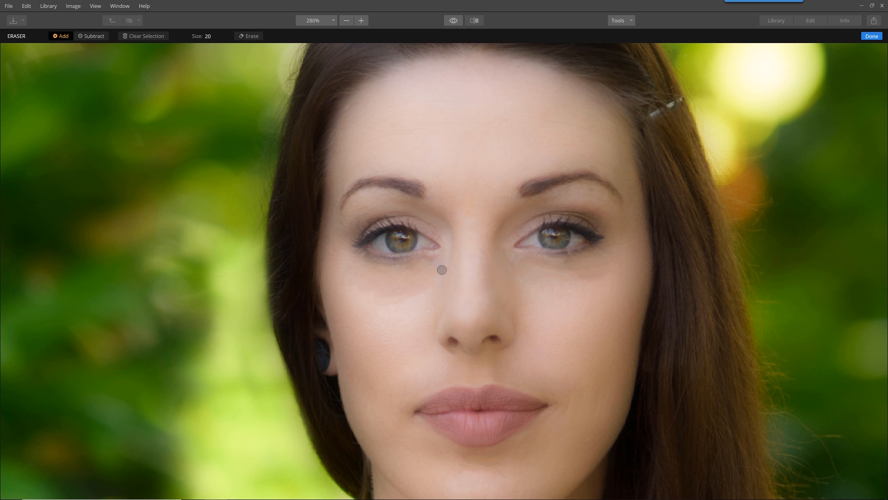
mouse_move(528, 243)
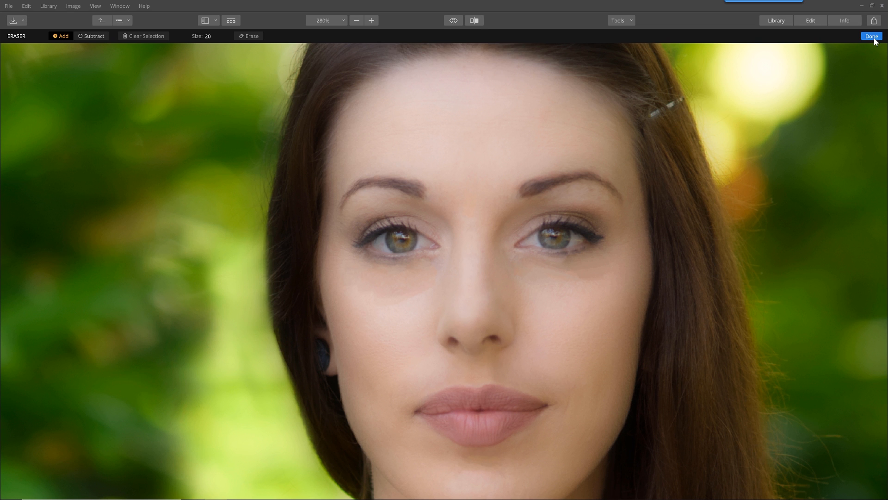
left_click(871, 36)
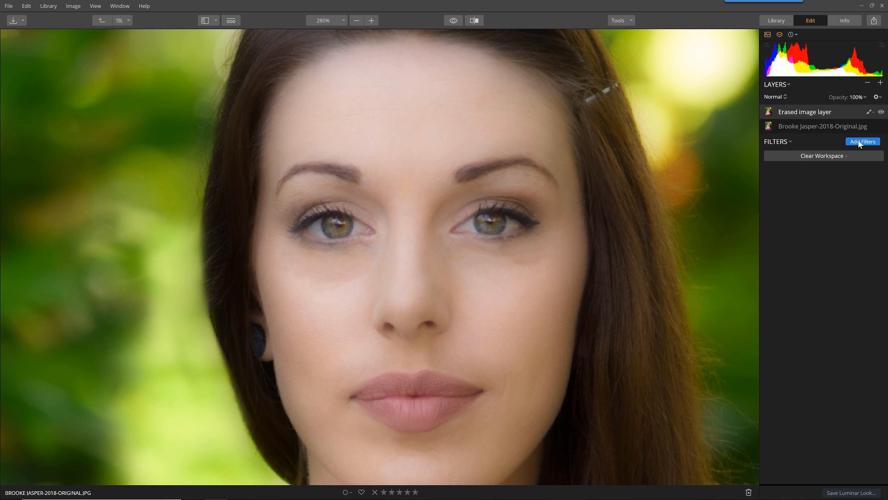
- Add a Structure filter to the erased layer with Amount about -81 and Softness 26
left_click(862, 140)
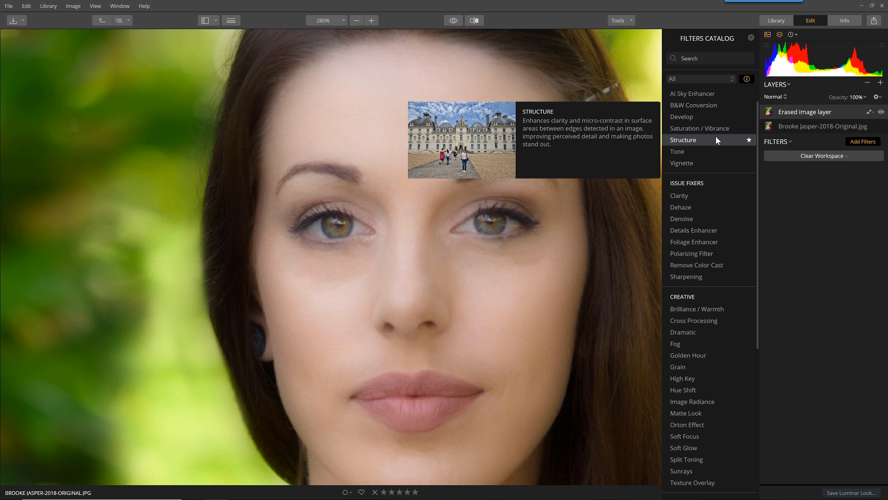
left_click(683, 139)
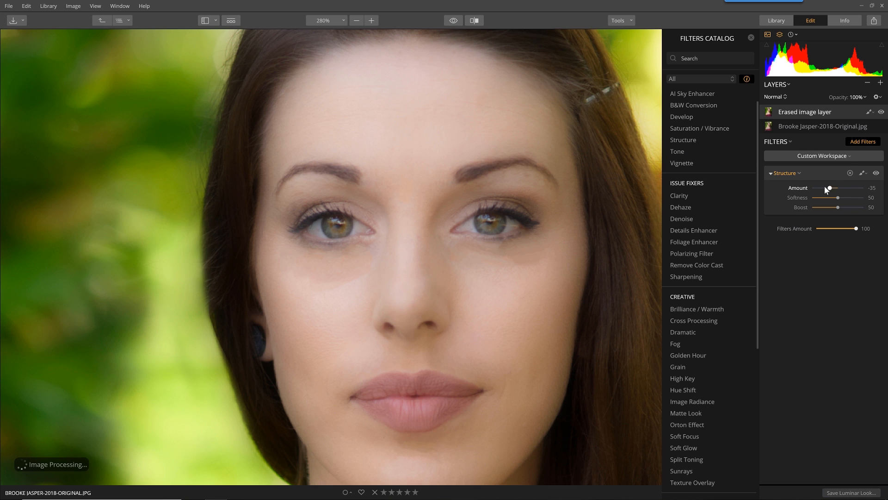
left_click_drag(827, 188, 814, 187)
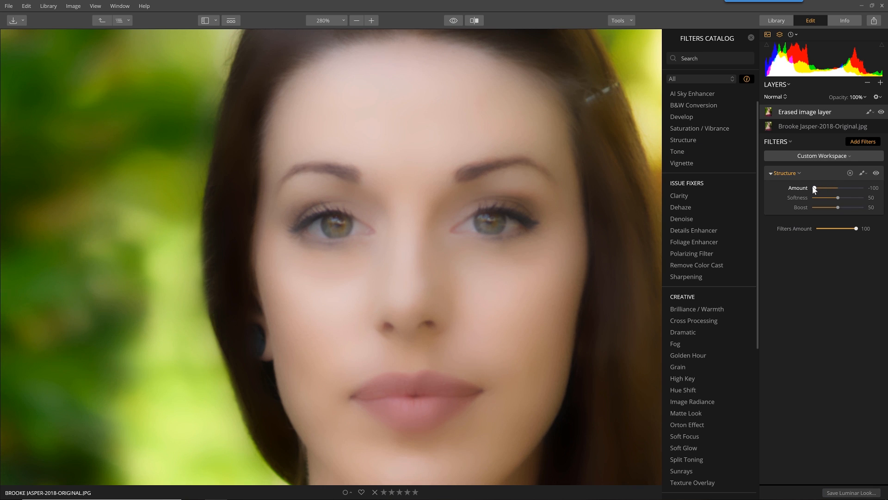
left_click_drag(840, 198, 837, 198)
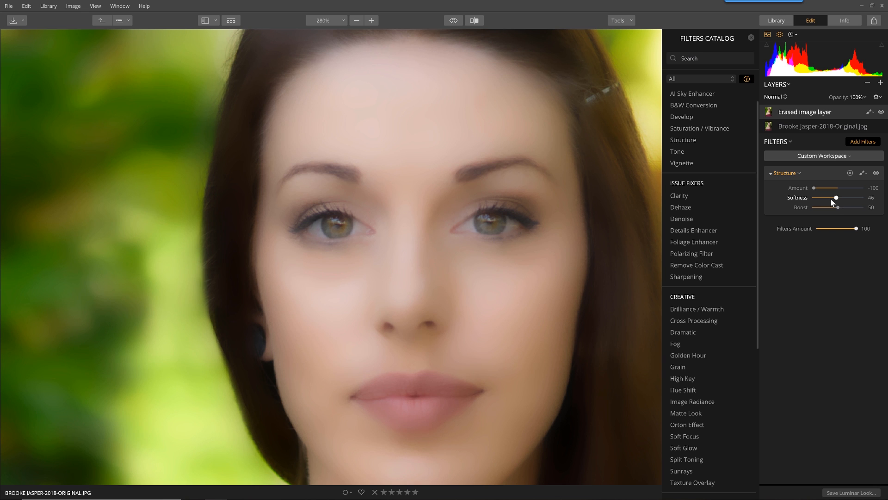
left_click_drag(814, 187, 819, 187)
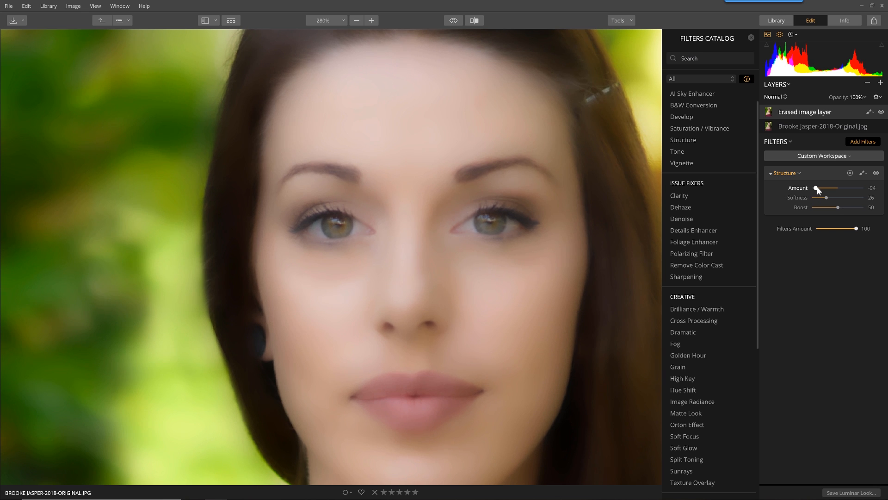
left_click_drag(817, 188, 823, 188)
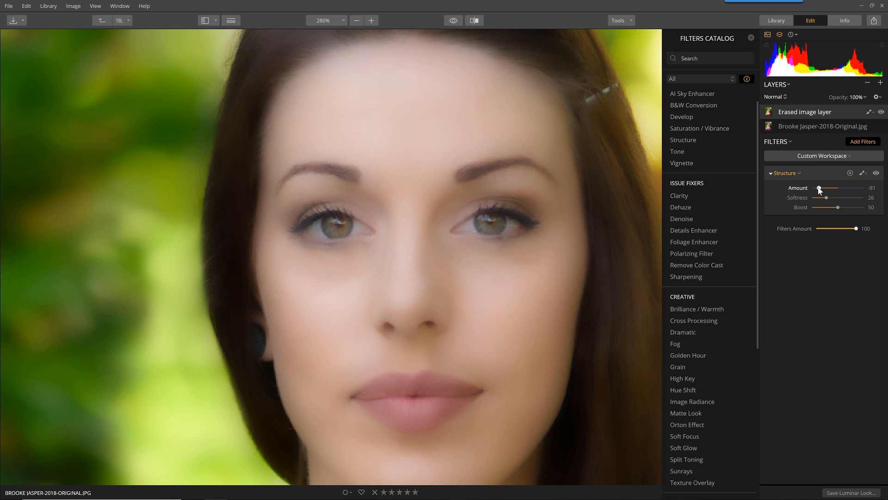
left_click(871, 173)
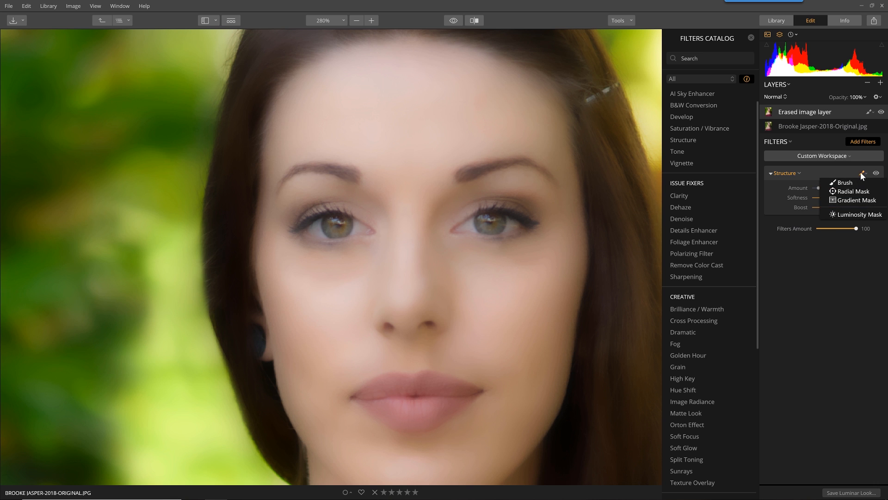
- Brush-mask the Structure softening onto the skin under both eyes and confirm
left_click(843, 182)
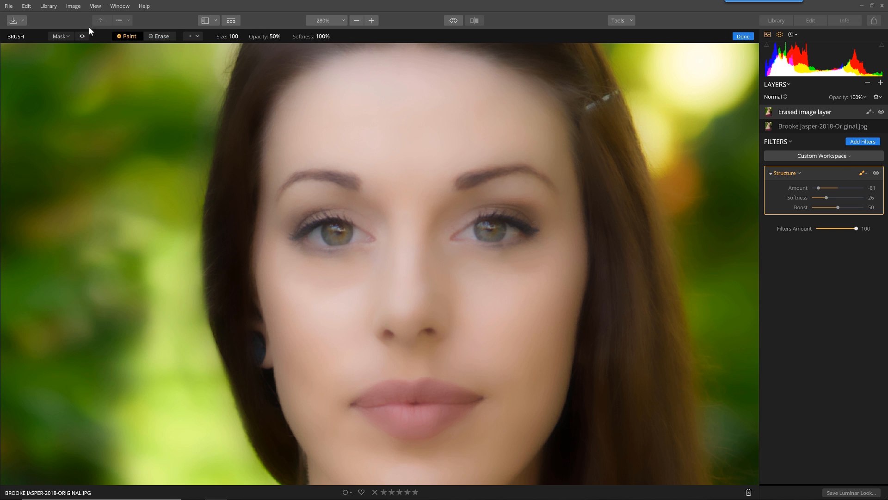
mouse_move(378, 287)
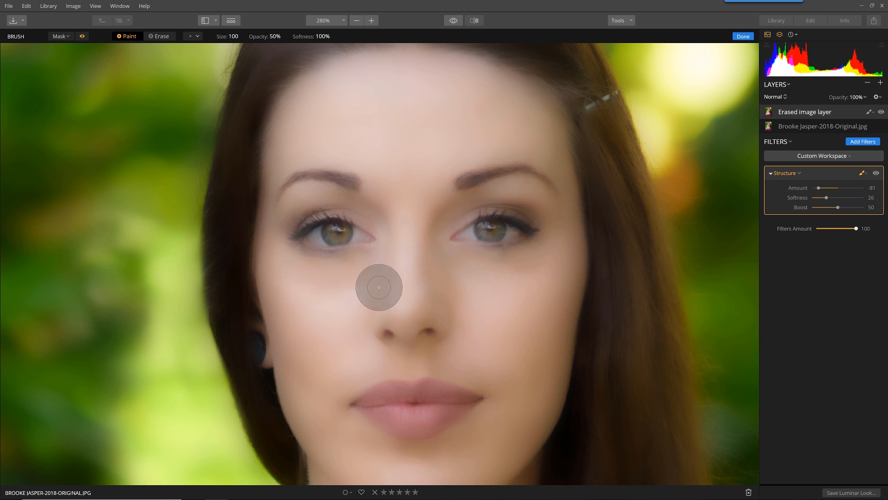
left_click_drag(373, 272, 294, 278)
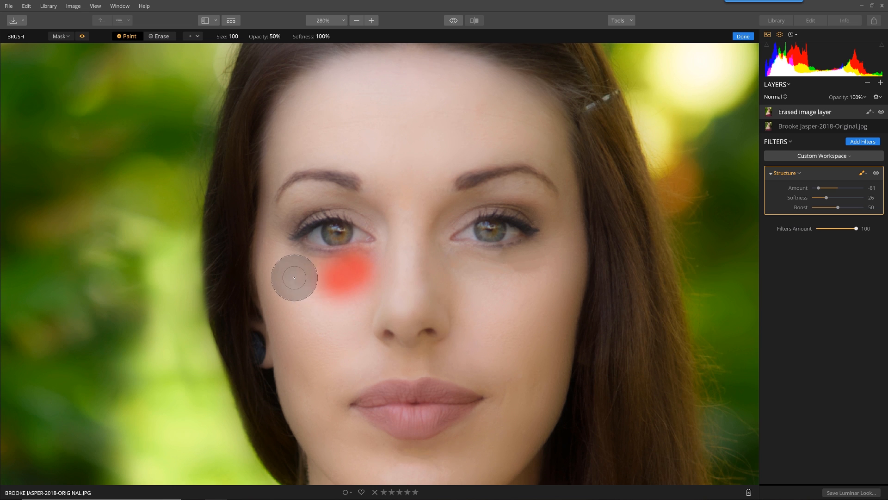
left_click_drag(294, 278, 536, 268)
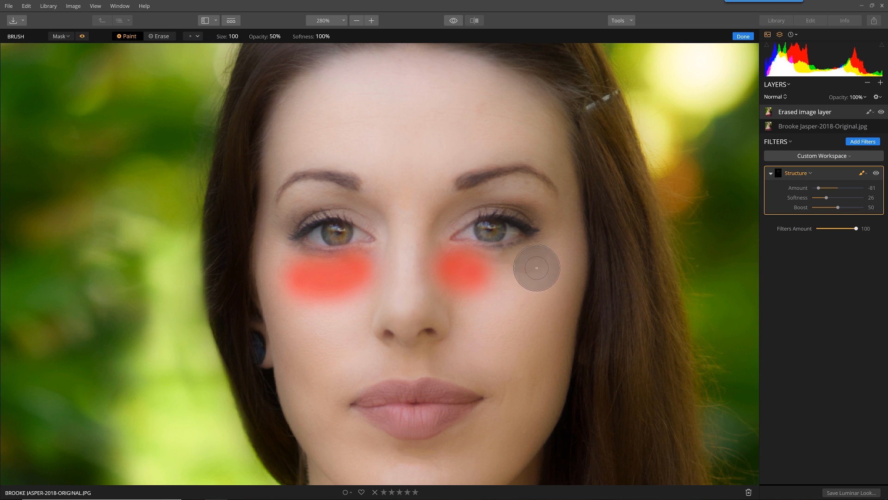
left_click_drag(536, 268, 329, 277)
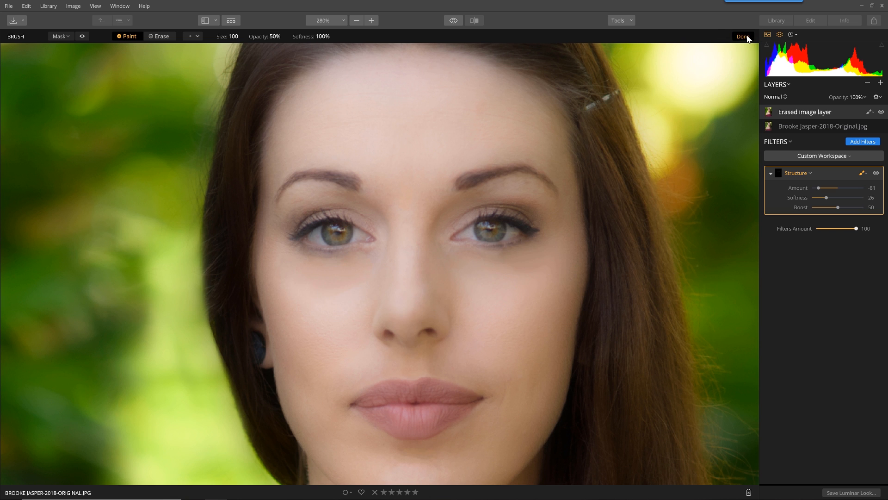
left_click(743, 36)
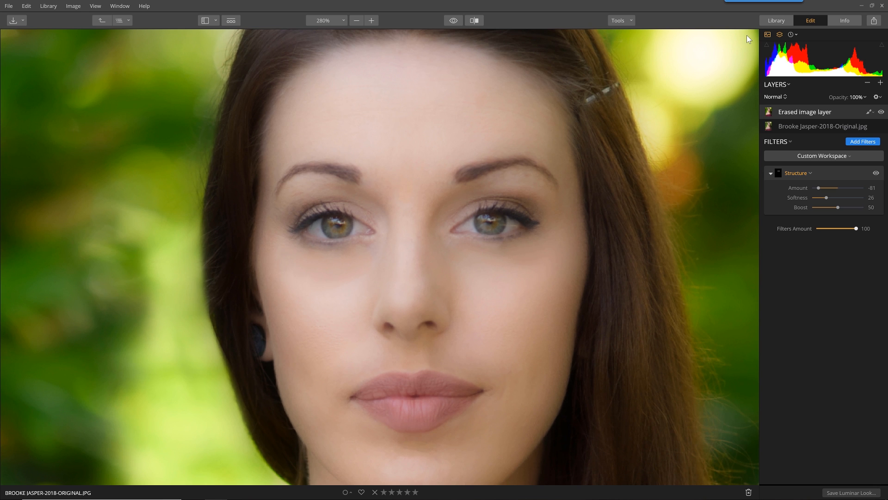
mouse_move(488, 300)
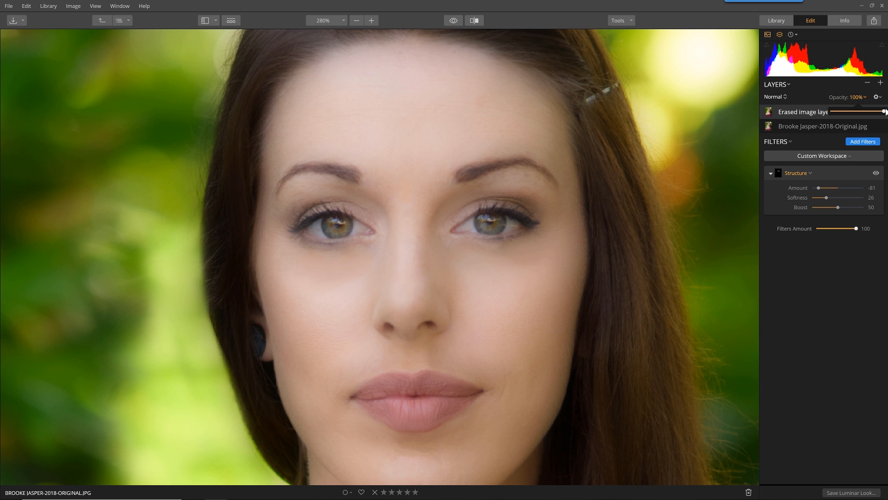
- Lower the erased image layer's opacity to about 46% after comparing at zero
left_click_drag(882, 111, 861, 112)
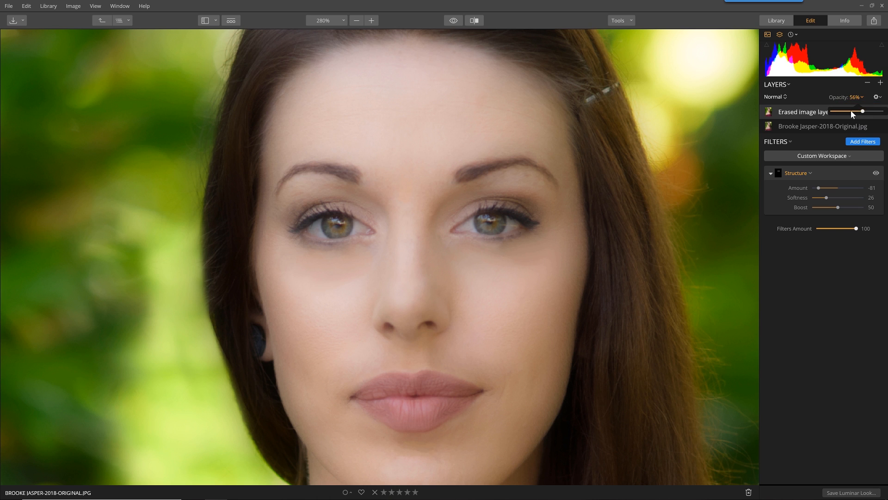
left_click_drag(861, 112, 835, 112)
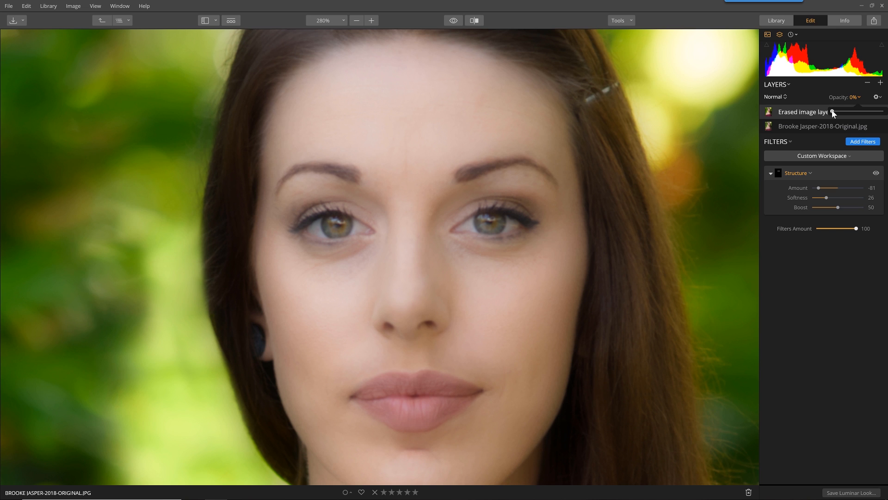
left_click_drag(829, 112, 849, 112)
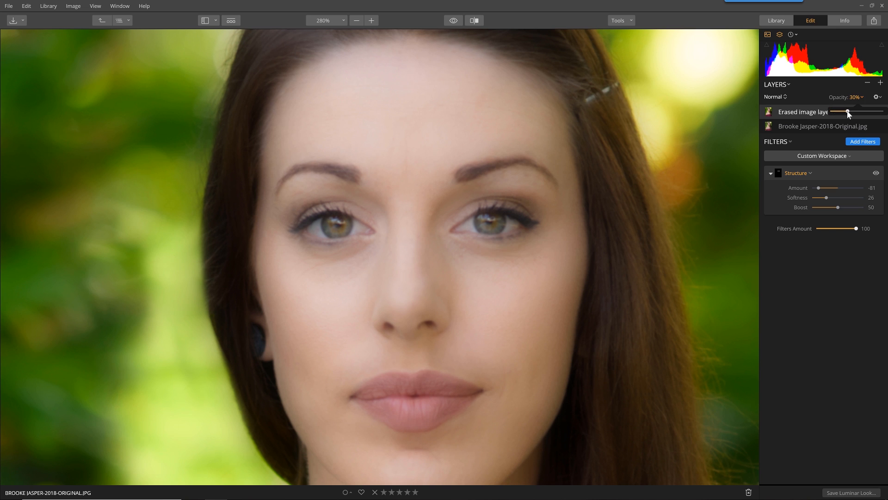
left_click_drag(847, 112, 857, 112)
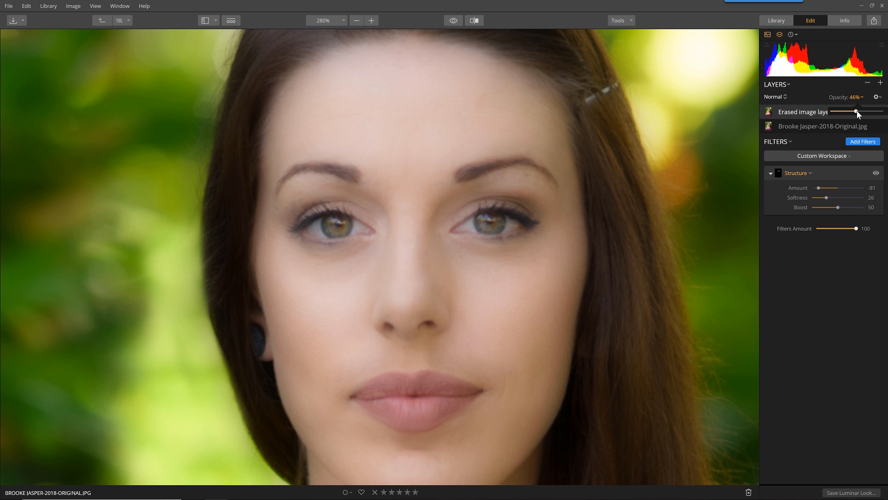